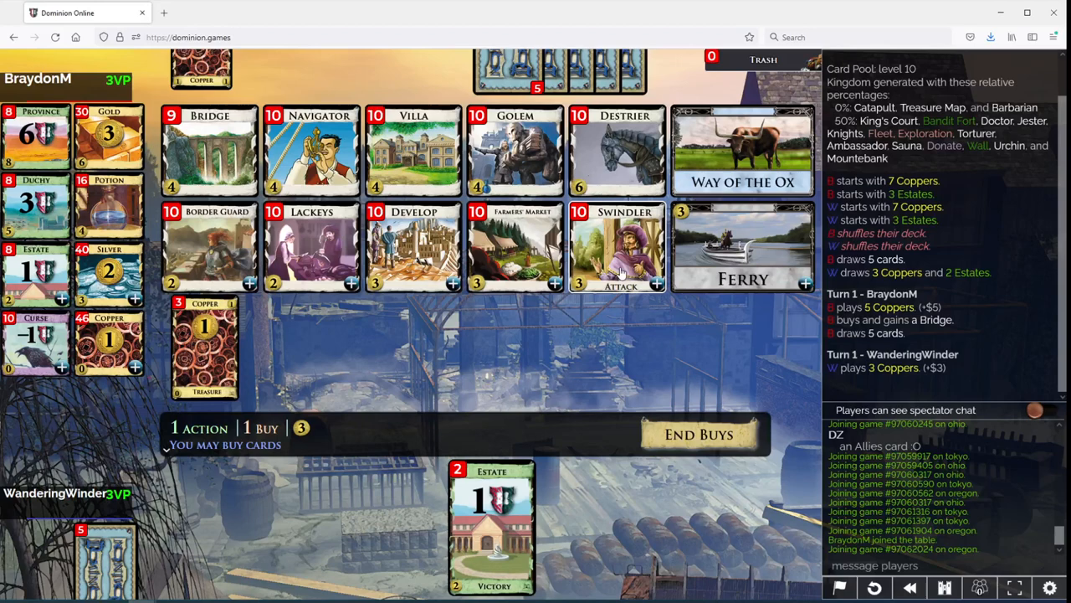
Play through turn 6, playing treasures and buying Bridges, reaching a 3-2 VP lead
left_click(616, 248)
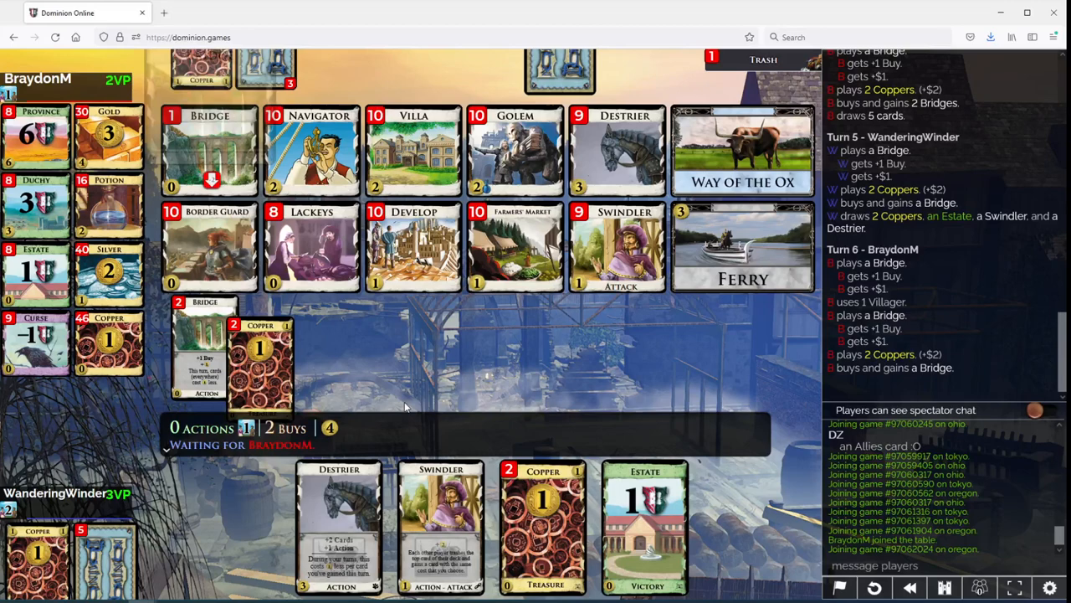
Play through turn 8, buying Lackeys and Villas until the Bridge pile empties
left_click(210, 150)
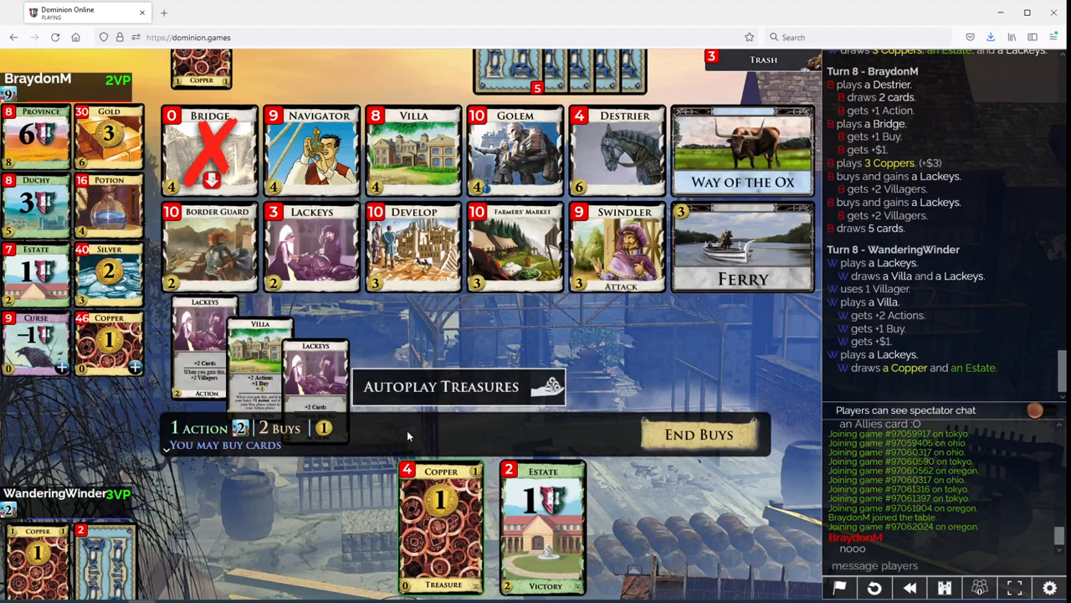
left_click(442, 385)
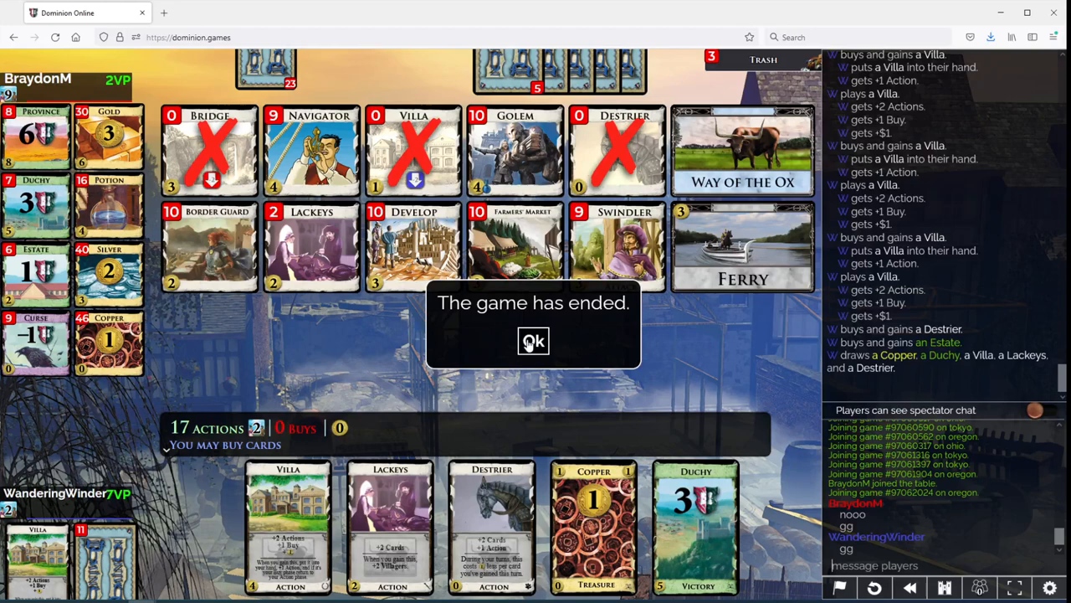
Dismiss the game-ended dialog to show WanderingWinder winning 7 VP to 2
left_click(532, 341)
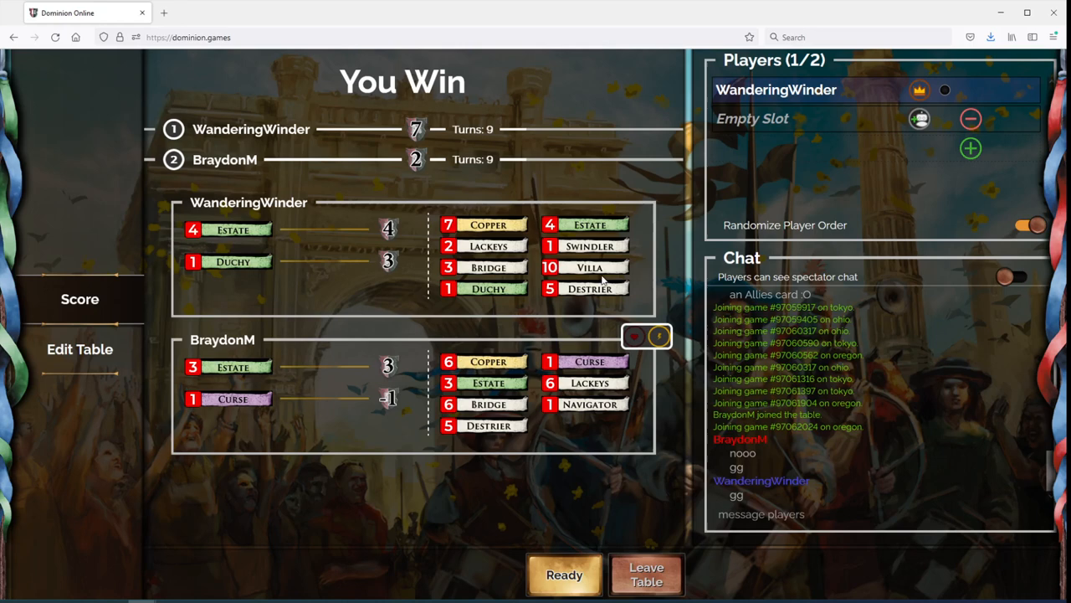
mouse_move(441, 180)
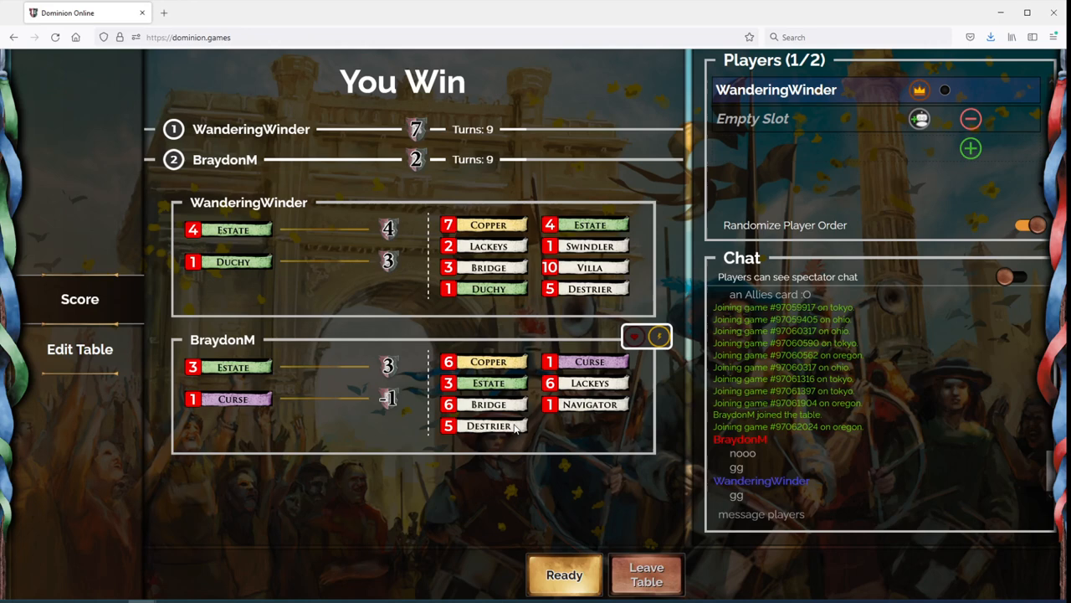
mouse_move(527, 402)
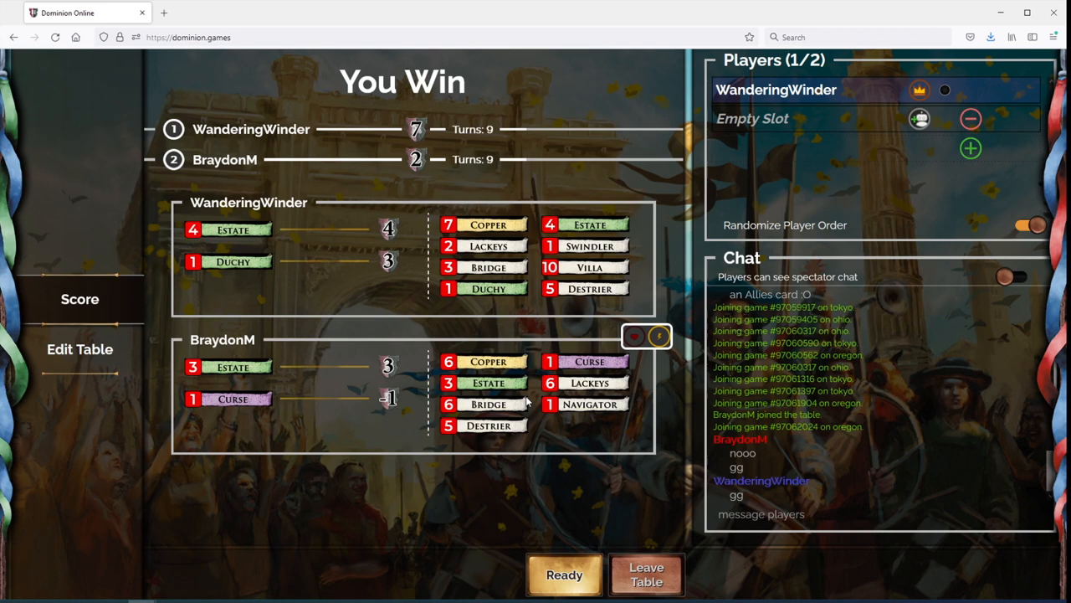
mouse_move(550, 388)
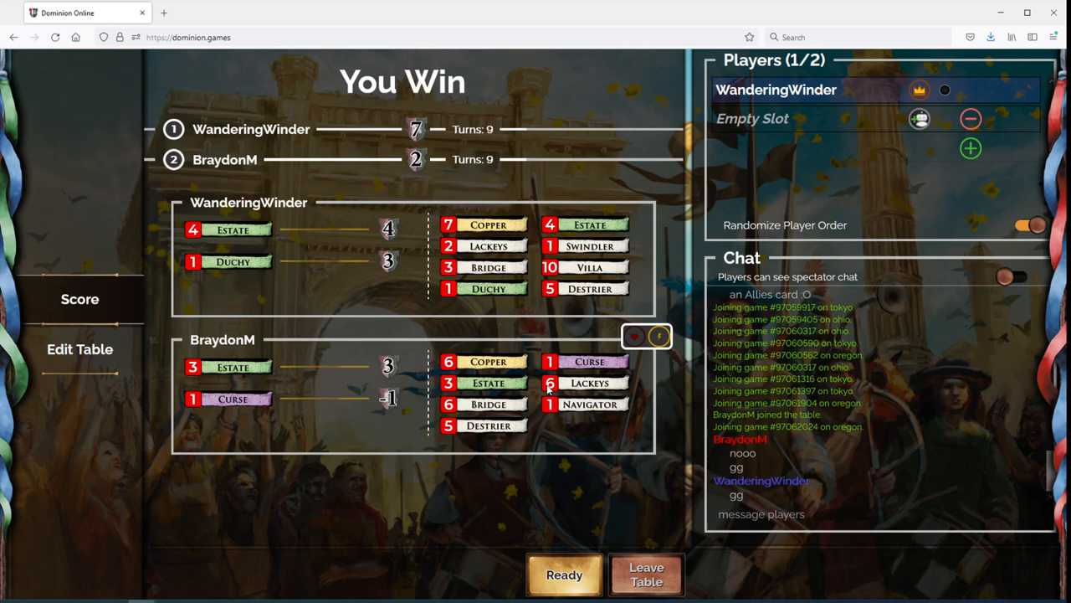